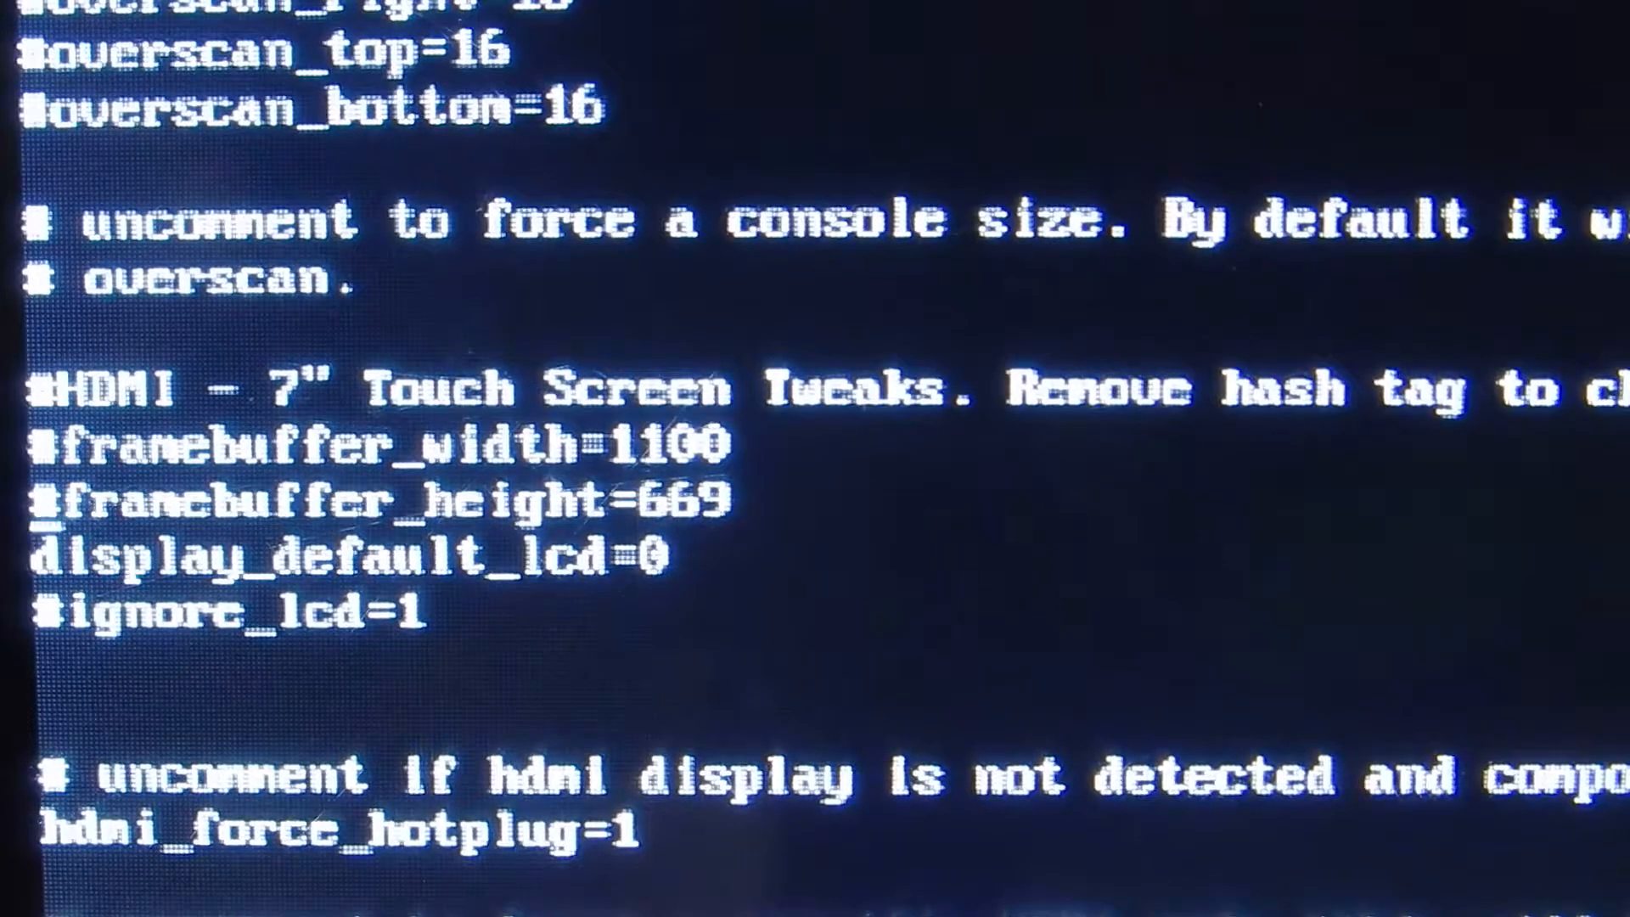
# Step: Review the HDMI lines (hotplug=1, group=2, mode=82) and exit nano to the shell
pyautogui.scroll(-3)
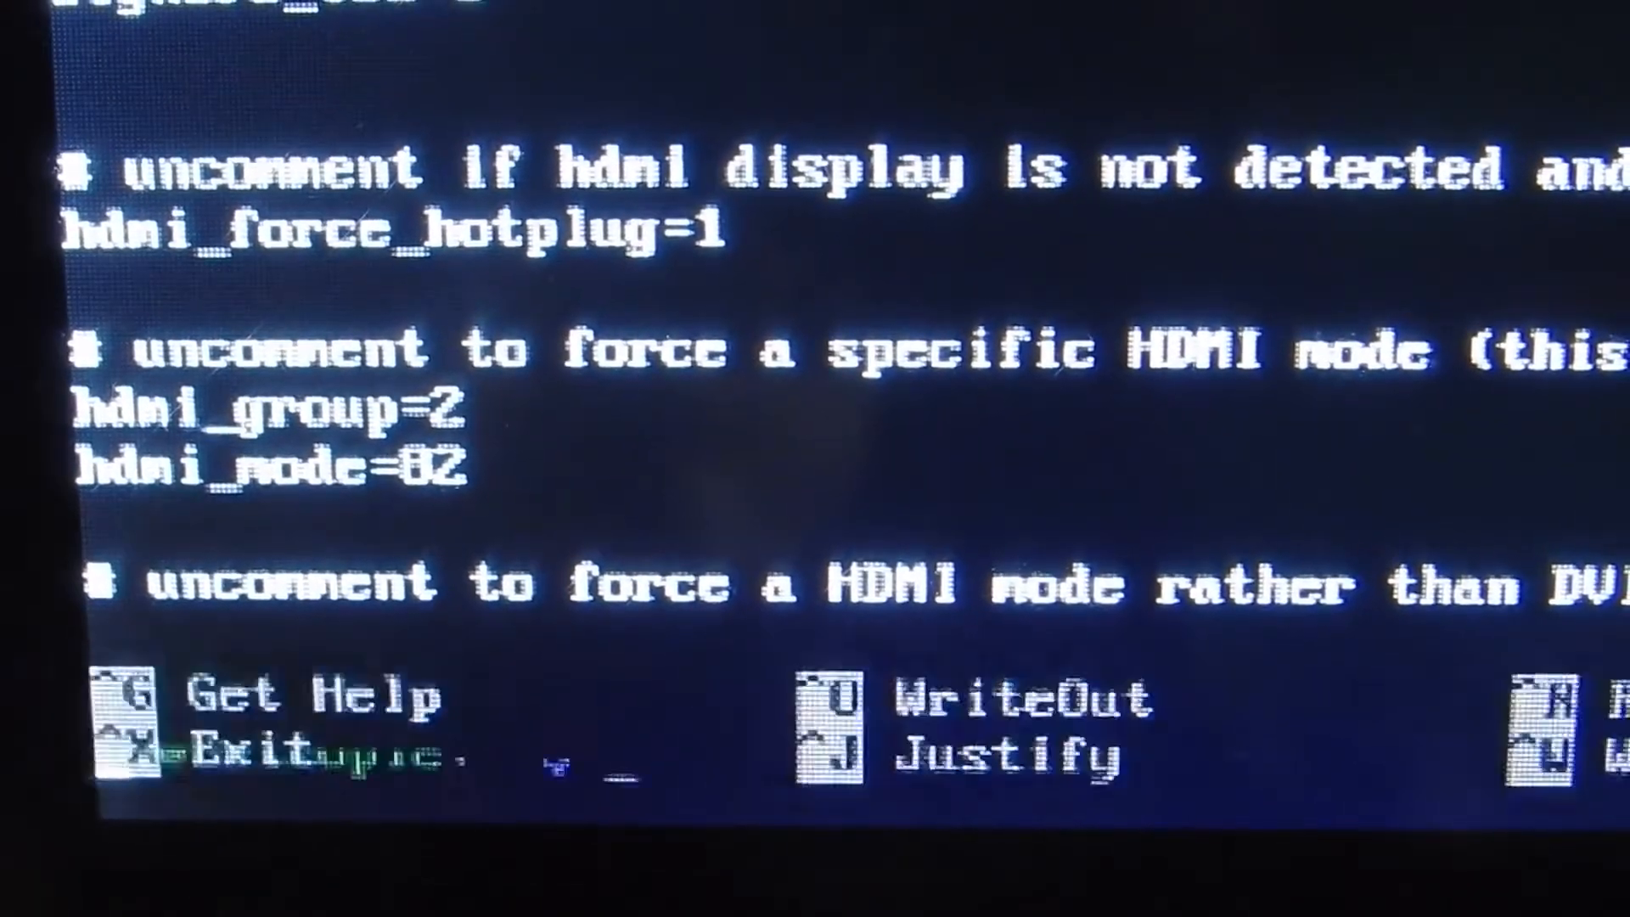
pyautogui.press('ctrl+x')
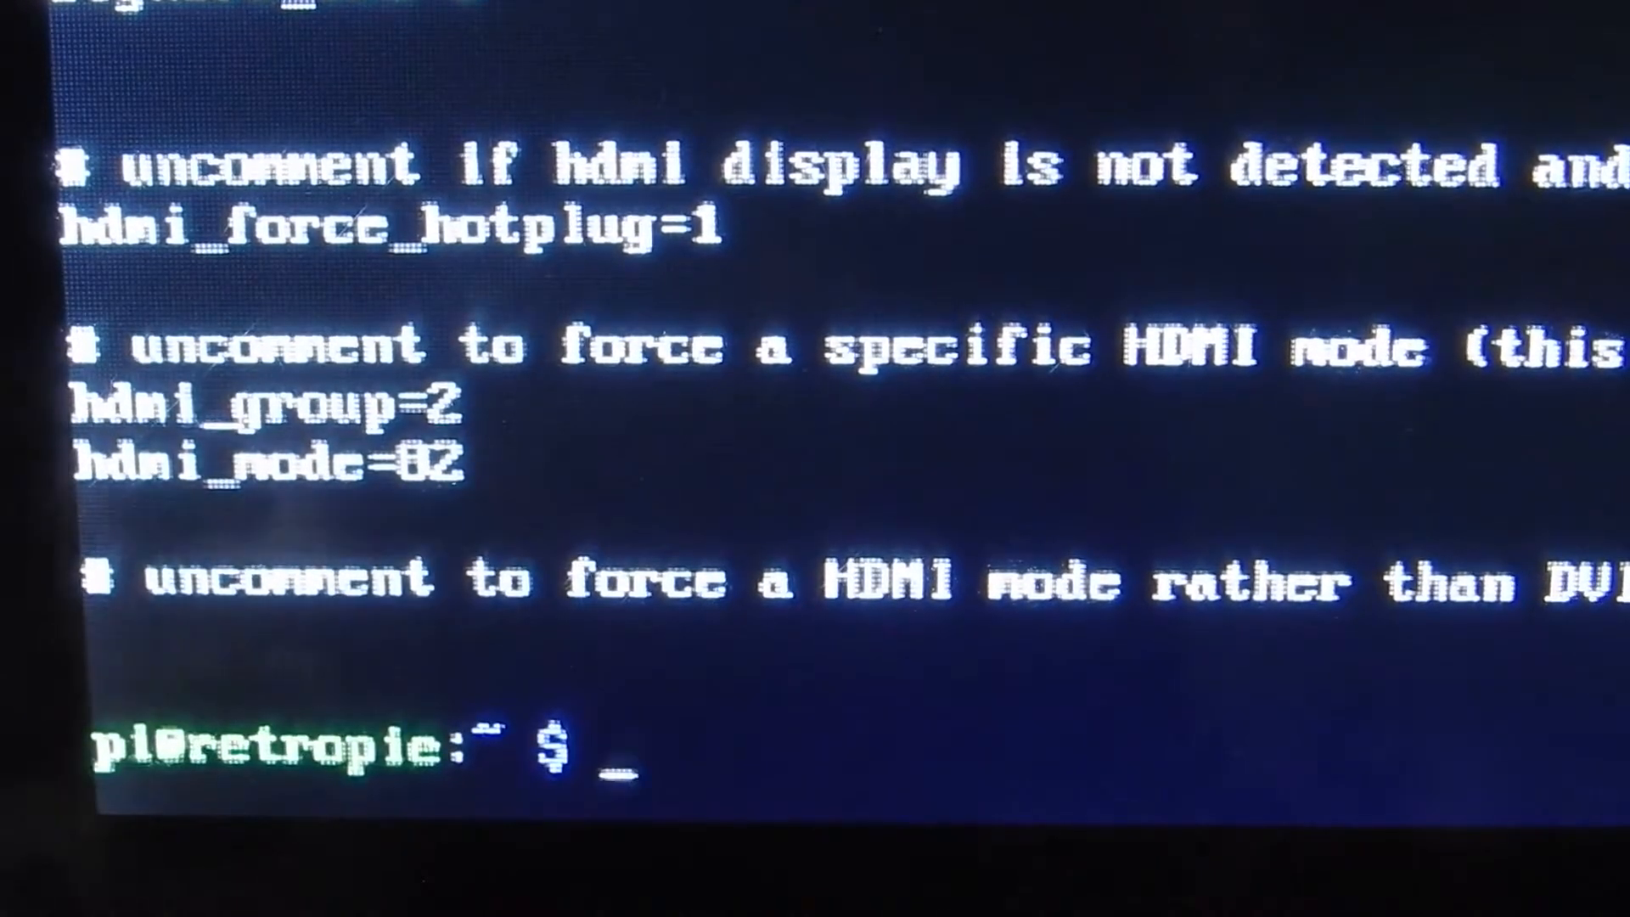
# Step: Reboot with sudo reboot, then reopen /boot/config.txt in nano after login
pyautogui.write('sudo reboot')
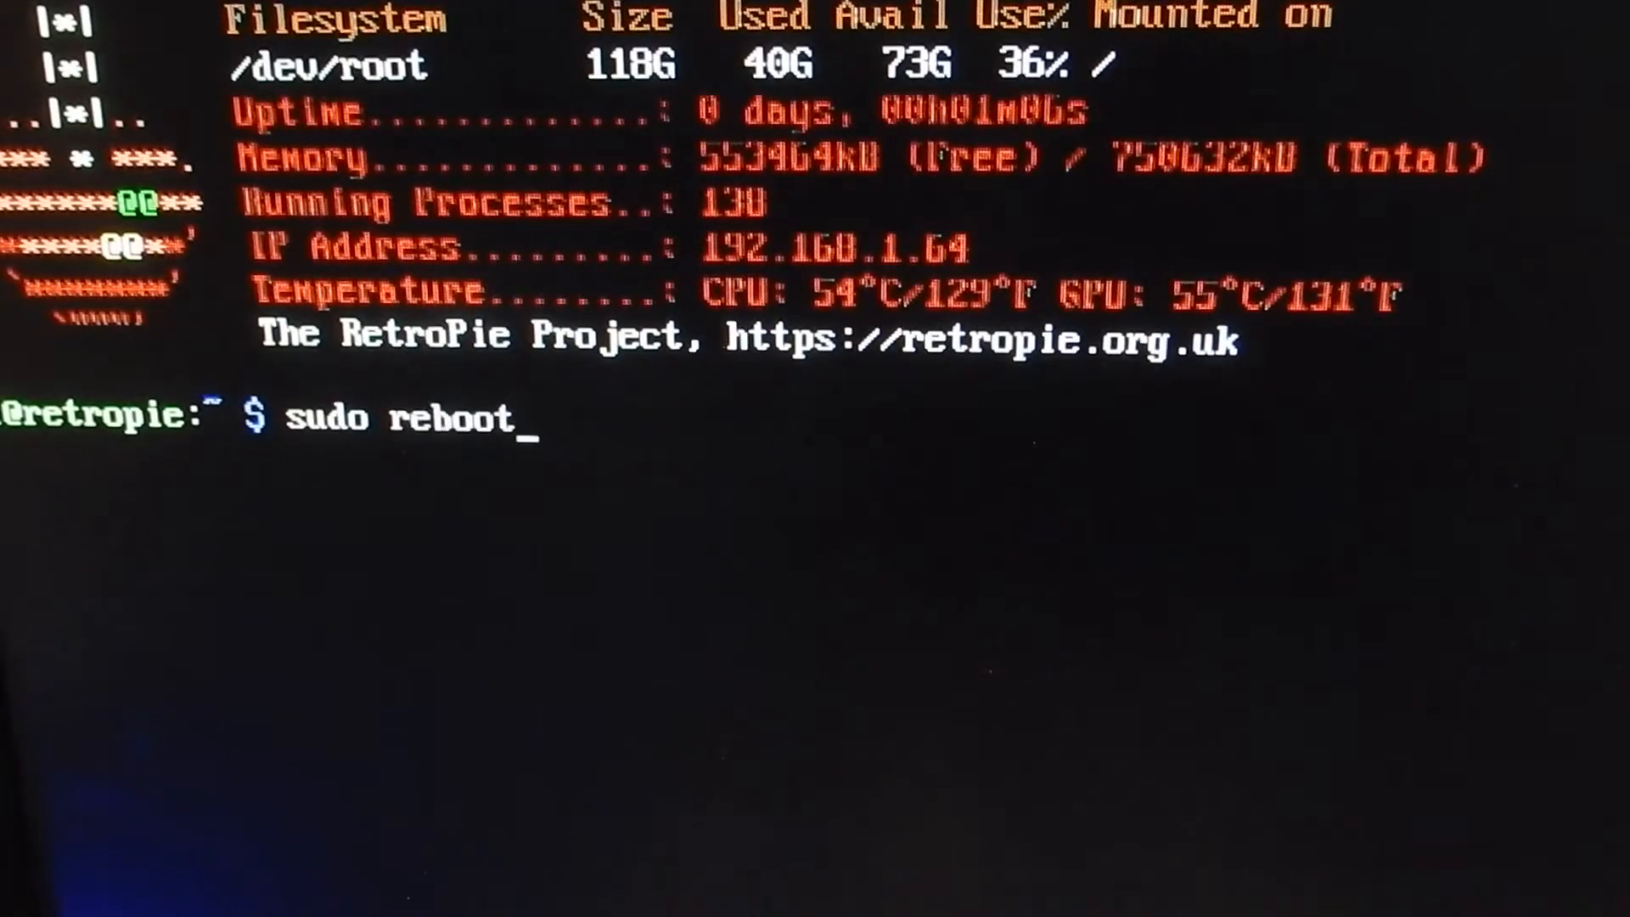
pyautogui.write('nano /boot/config.txt')
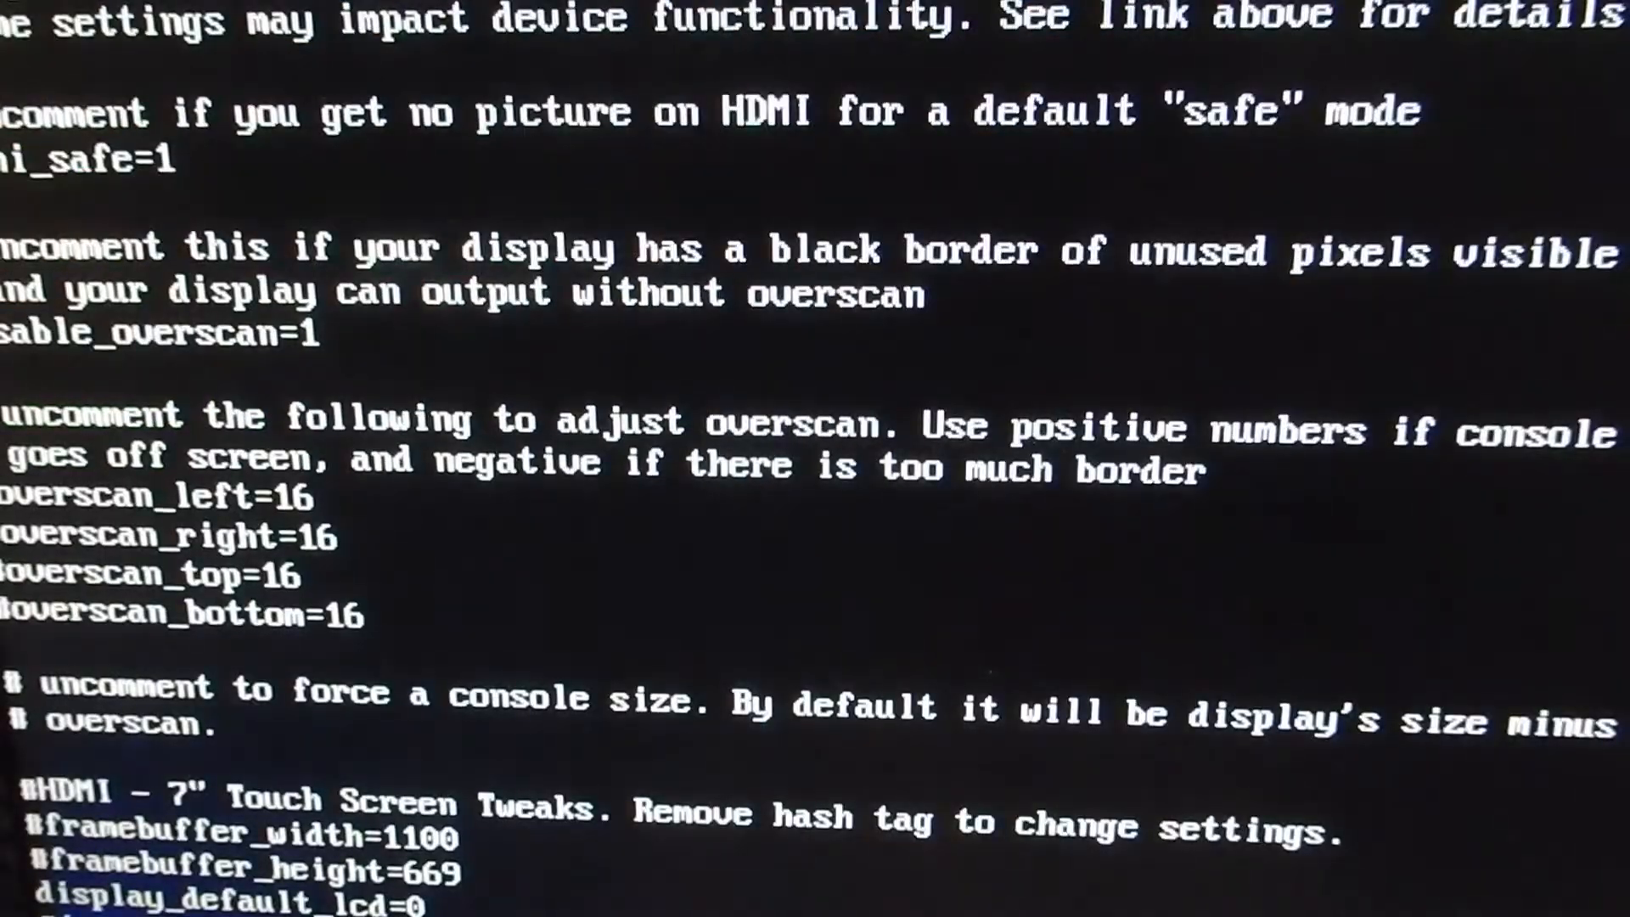
# Step: Enable framebuffer_width=1100 and framebuffer_height=669, comment out display_default_lcd=0
pyautogui.scroll(-3)
pyautogui.write('#')
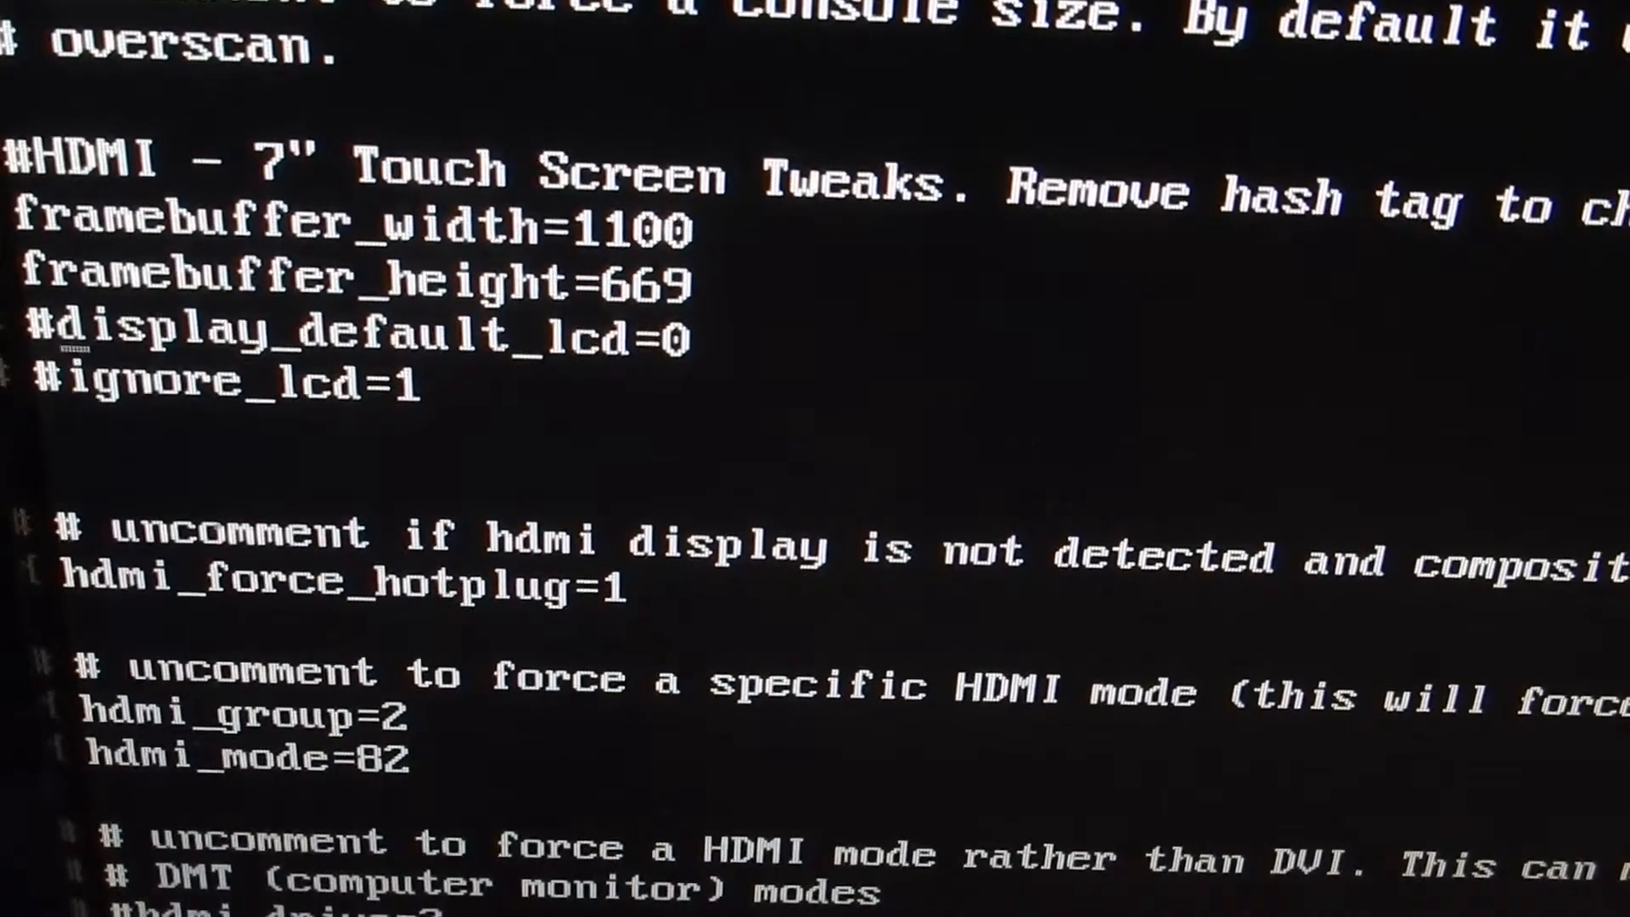
pyautogui.scroll(-3)
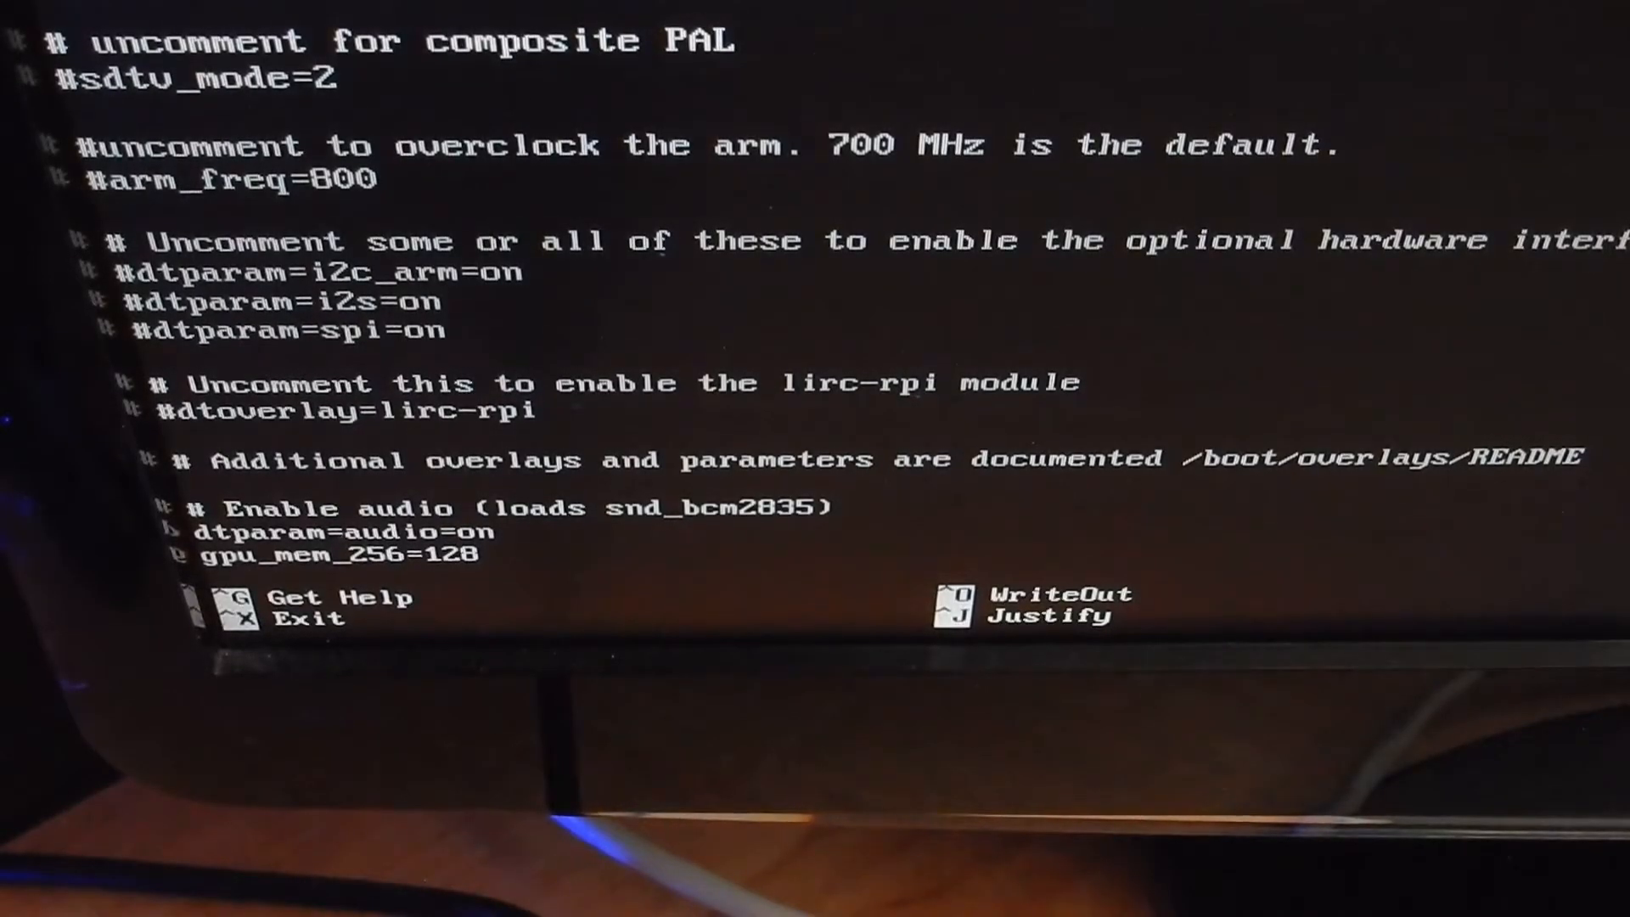
# Step: Save config.txt, exit nano, and leave sudo reboot typed at the prompt
pyautogui.press('ctrl+o')
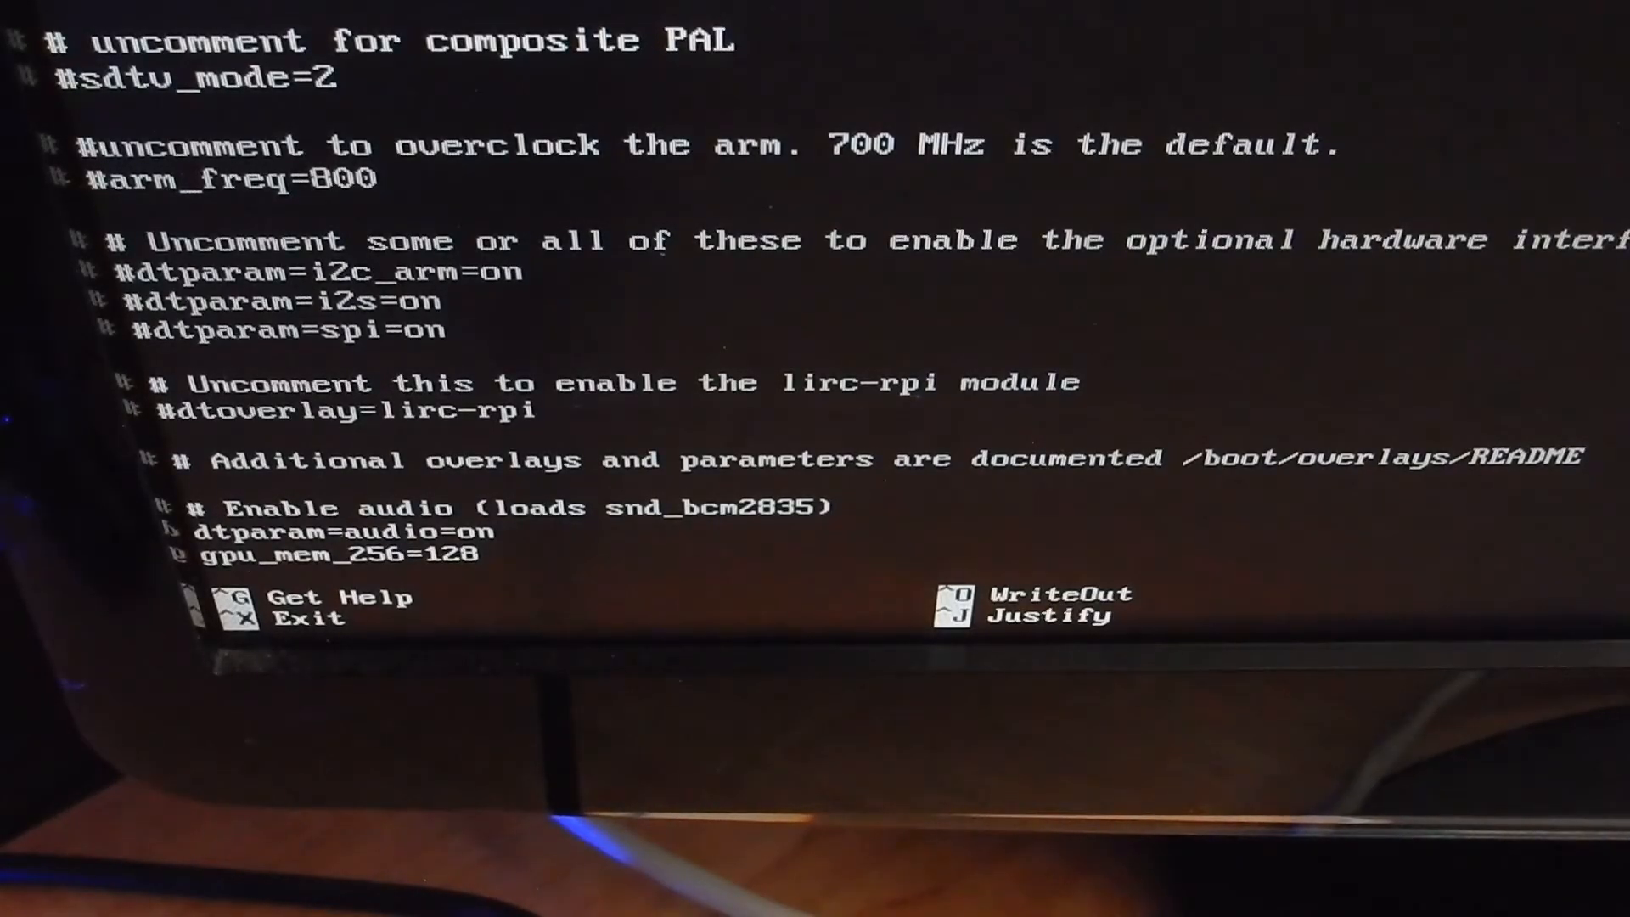
pyautogui.press('ctrl+x')
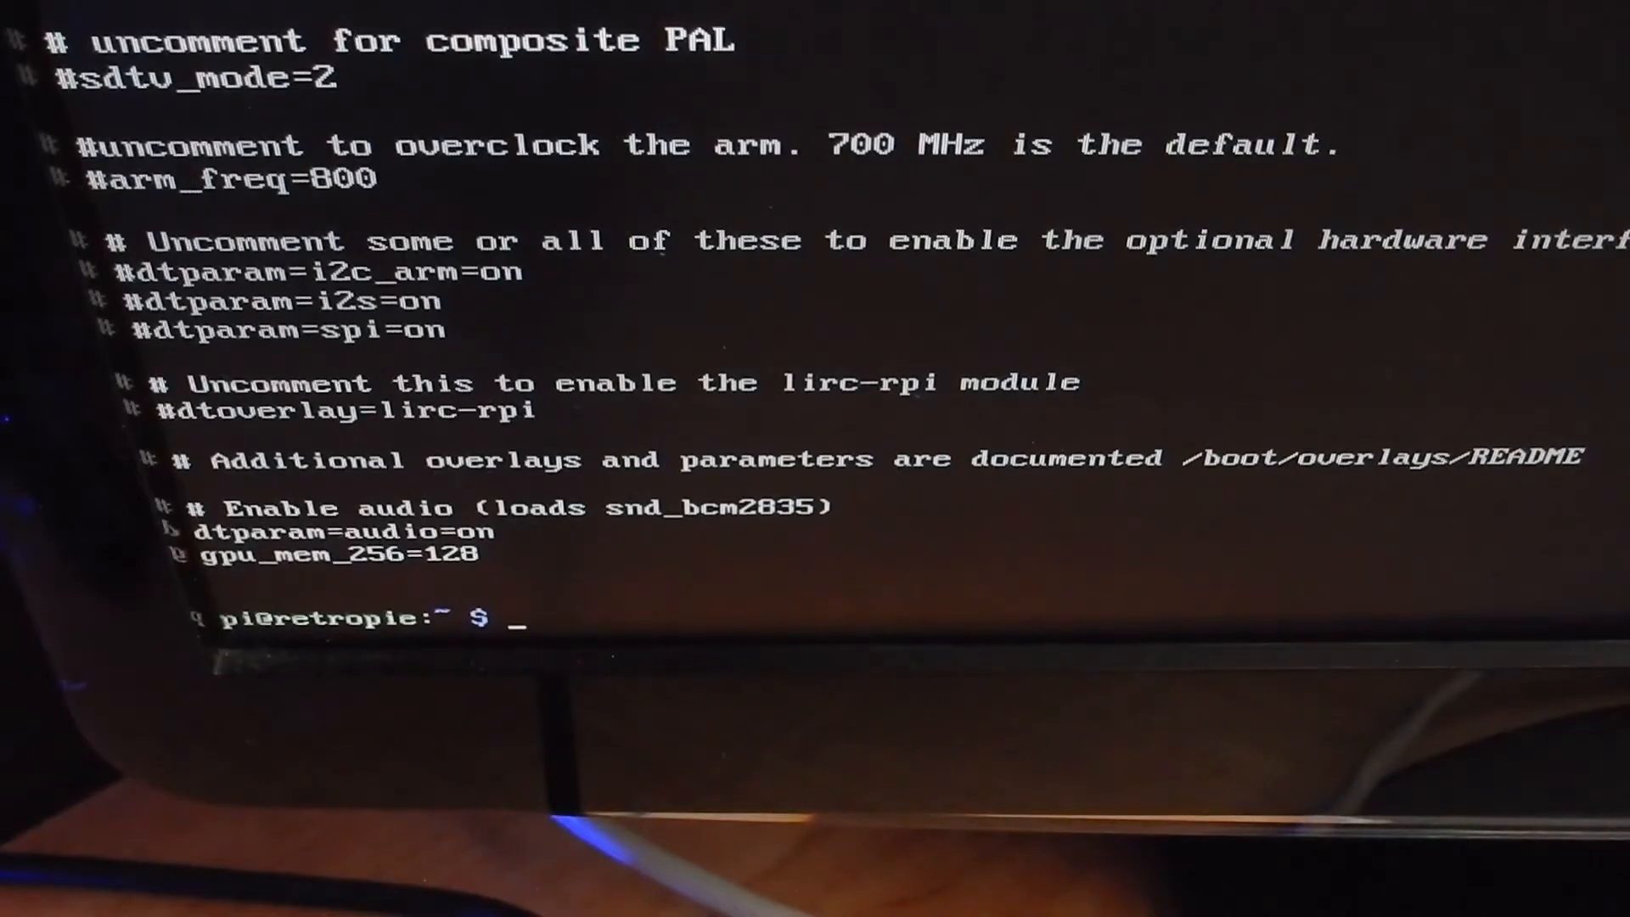
pyautogui.write('sudo reboot')
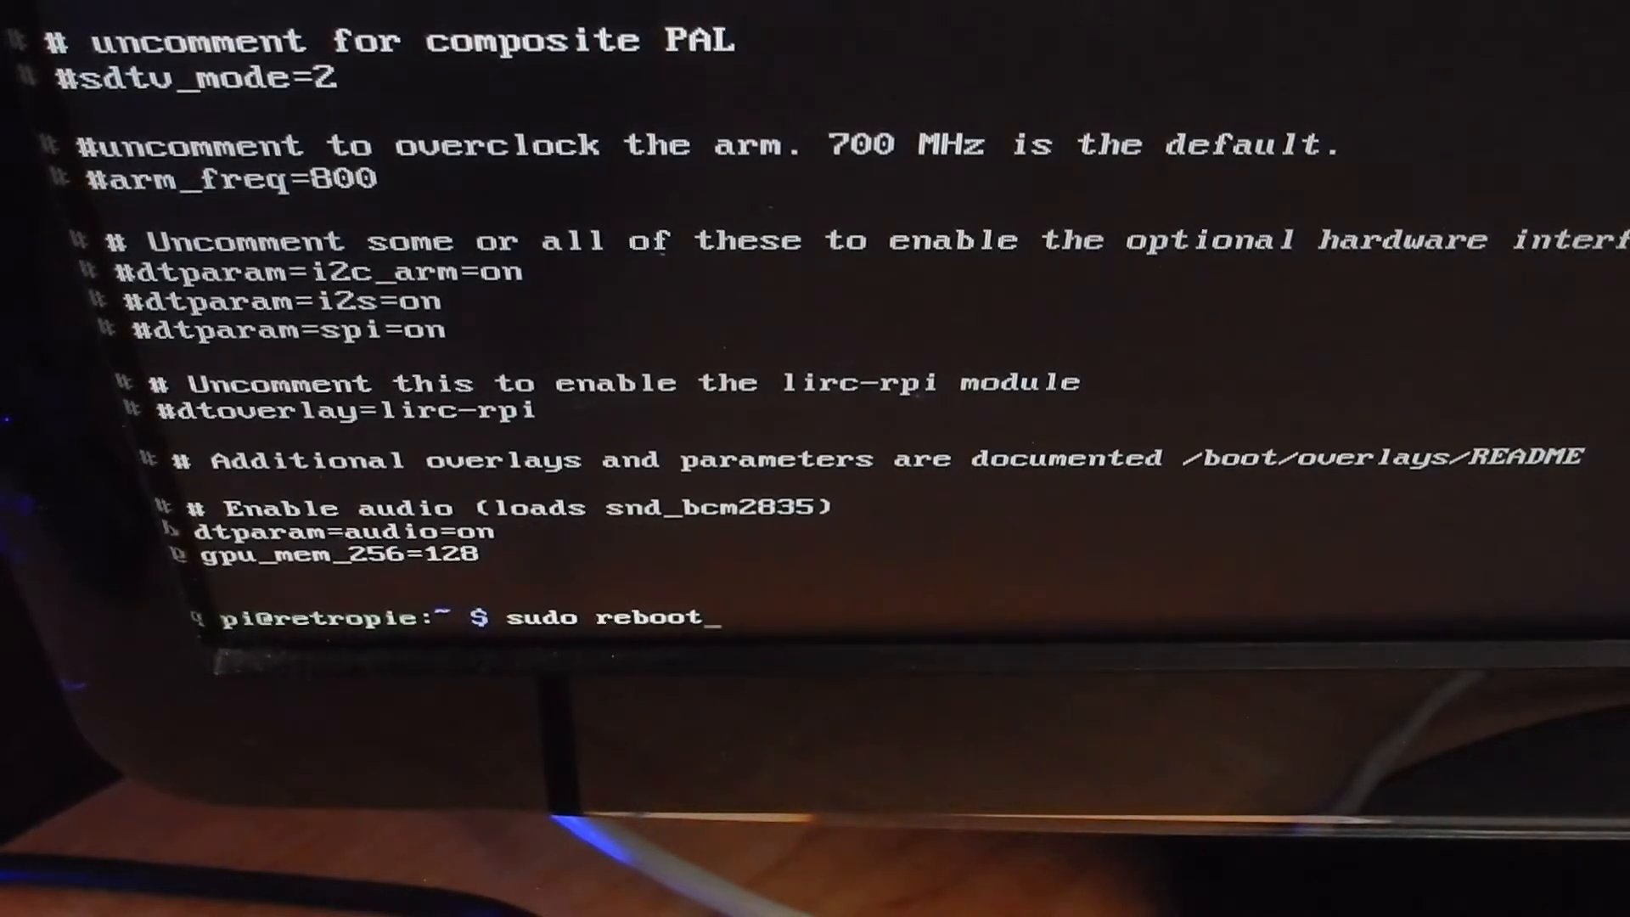